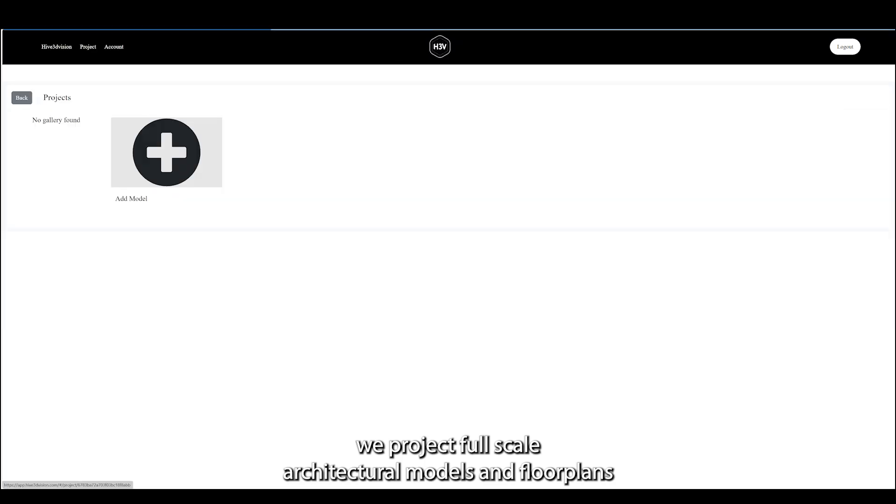
Begin a new model for Hive 3D Marfa 1850 with the source set to 'Upload from PC'
{"action": "left_click", "coordinate": [166, 153]}
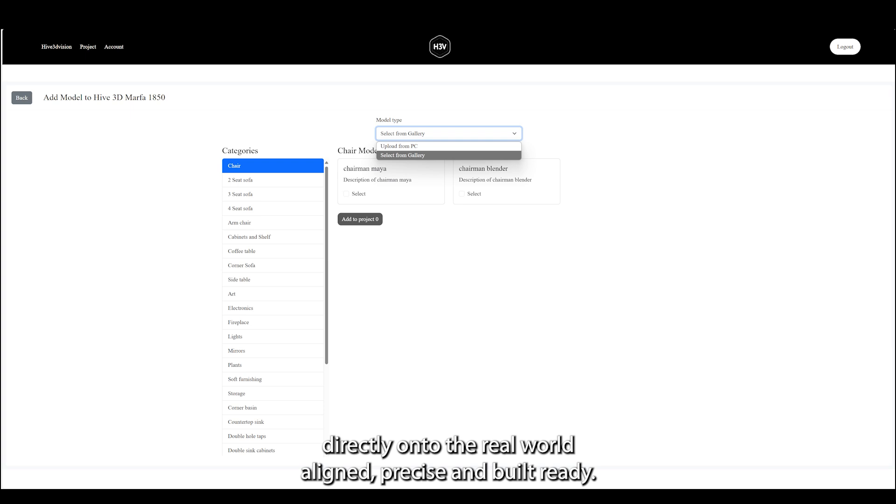
{"action": "left_click", "coordinate": [399, 146]}
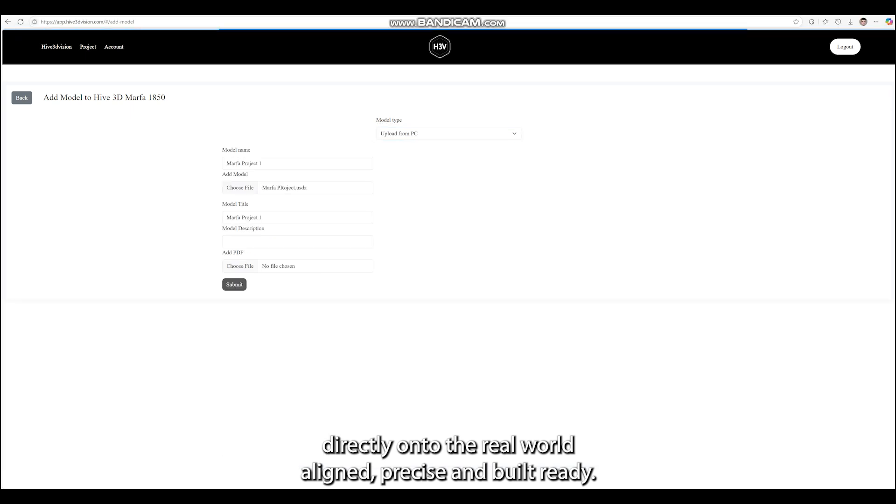